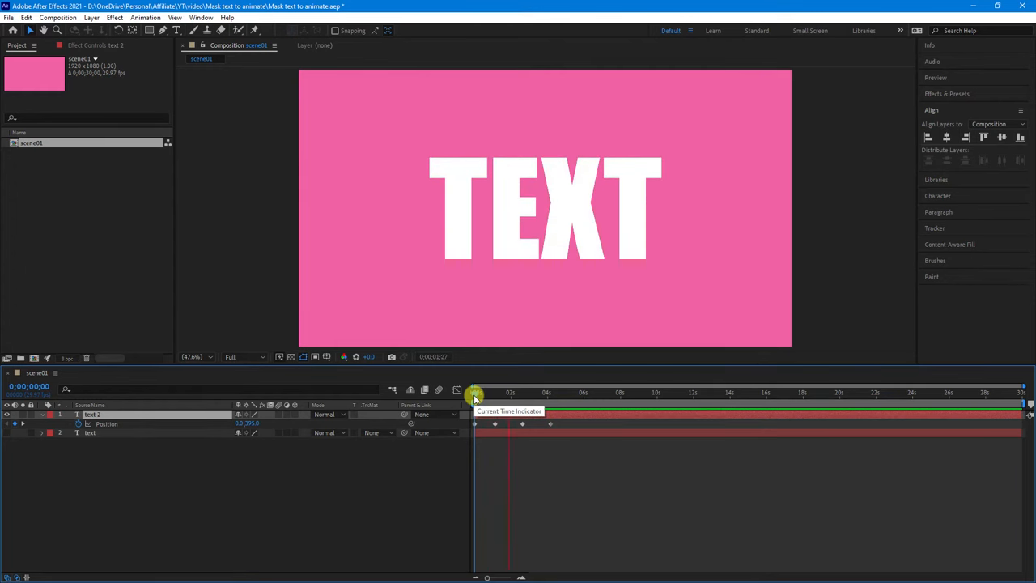
Preview the slide animation on the timeline, then add a new mask to the TEXT layer
{"action": "left_click_drag", "start_coordinate": [476, 393], "coordinate": [548, 394]}
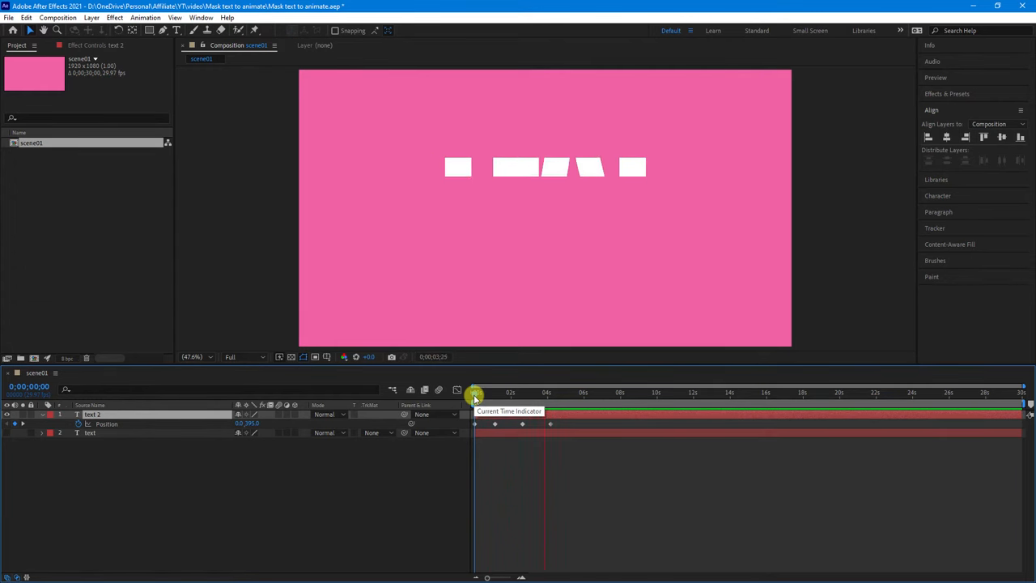
{"action": "left_click_drag", "start_coordinate": [476, 394], "coordinate": [557, 394]}
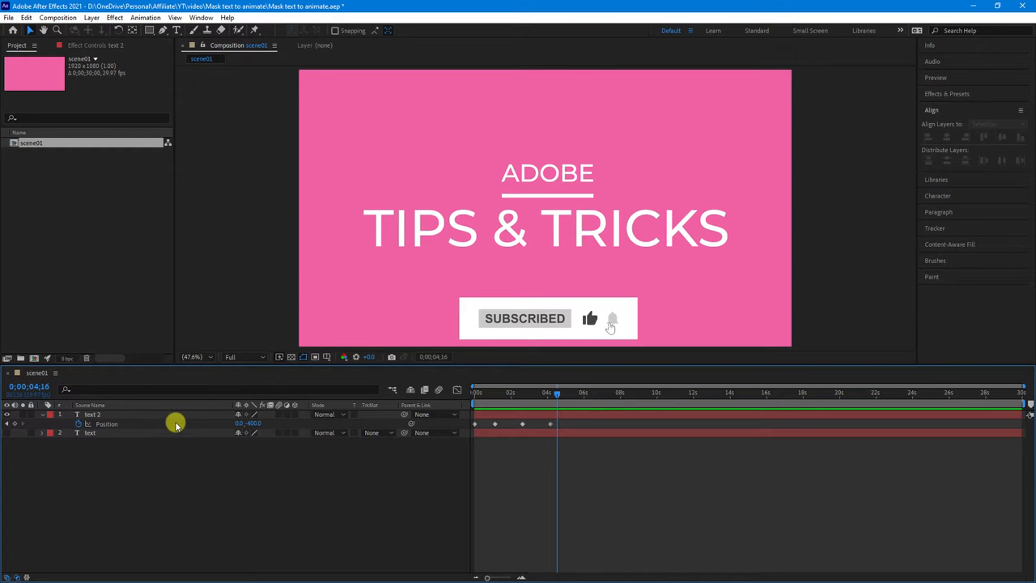
{"action": "left_click", "coordinate": [92, 415]}
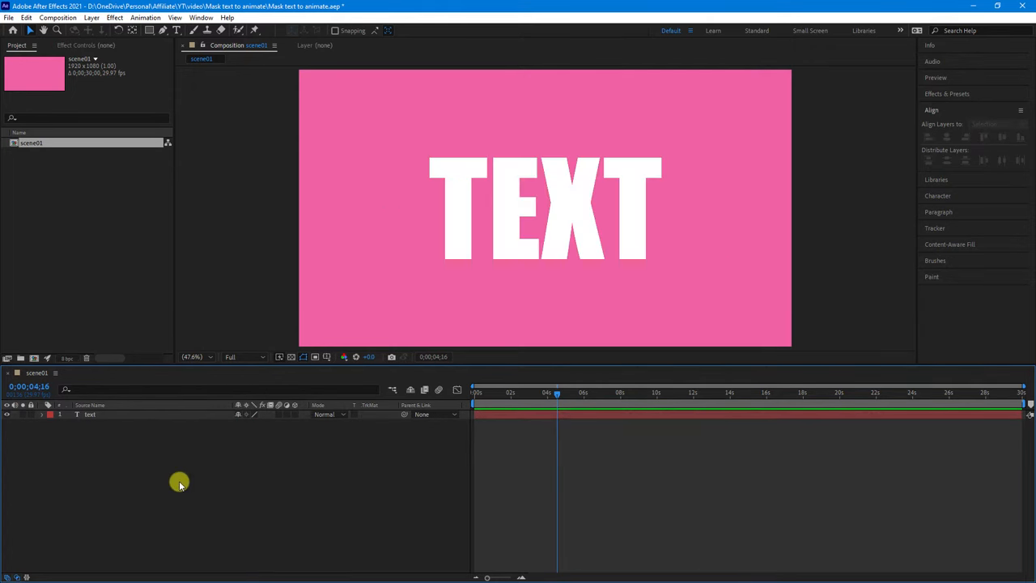
{"action": "mouse_move", "coordinate": [91, 432]}
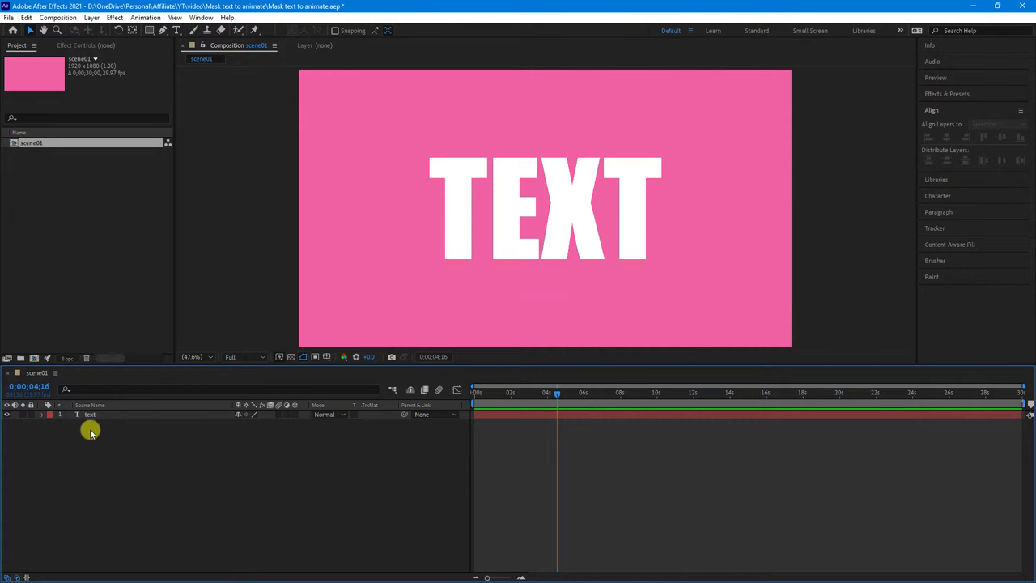
{"action": "left_click", "coordinate": [89, 415]}
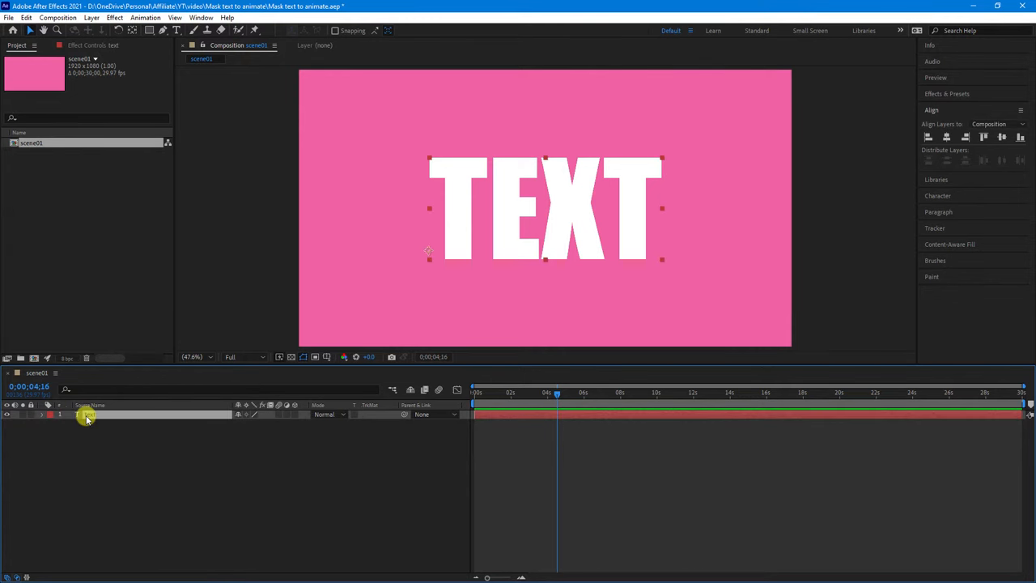
{"action": "right_click", "coordinate": [87, 414]}
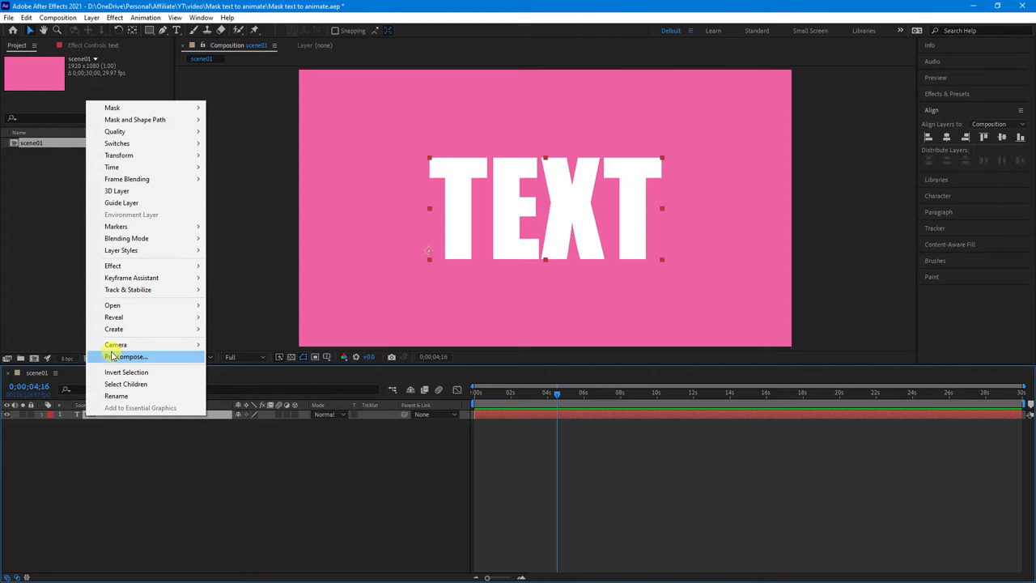
{"action": "mouse_move", "coordinate": [112, 107]}
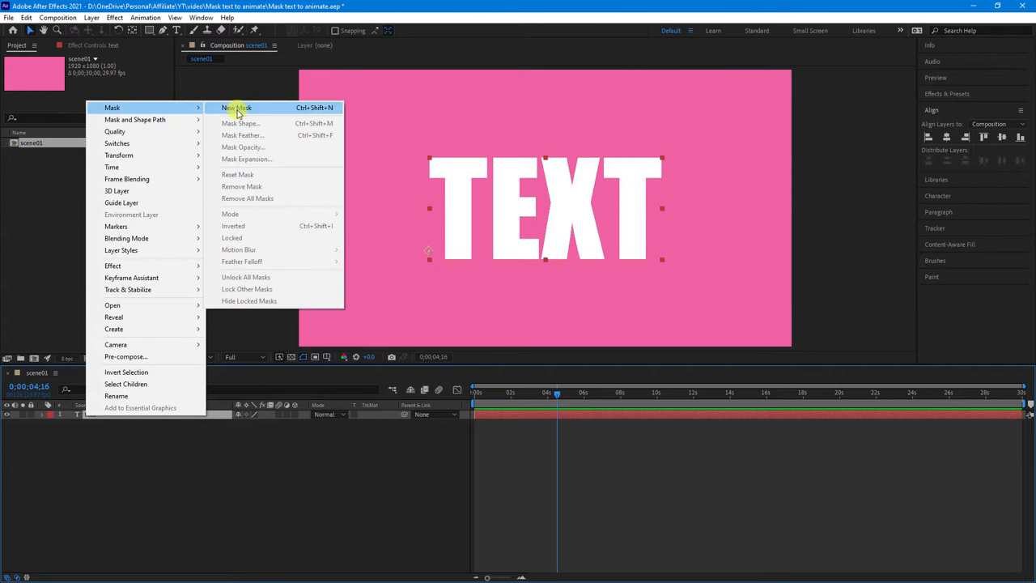
{"action": "left_click", "coordinate": [236, 107]}
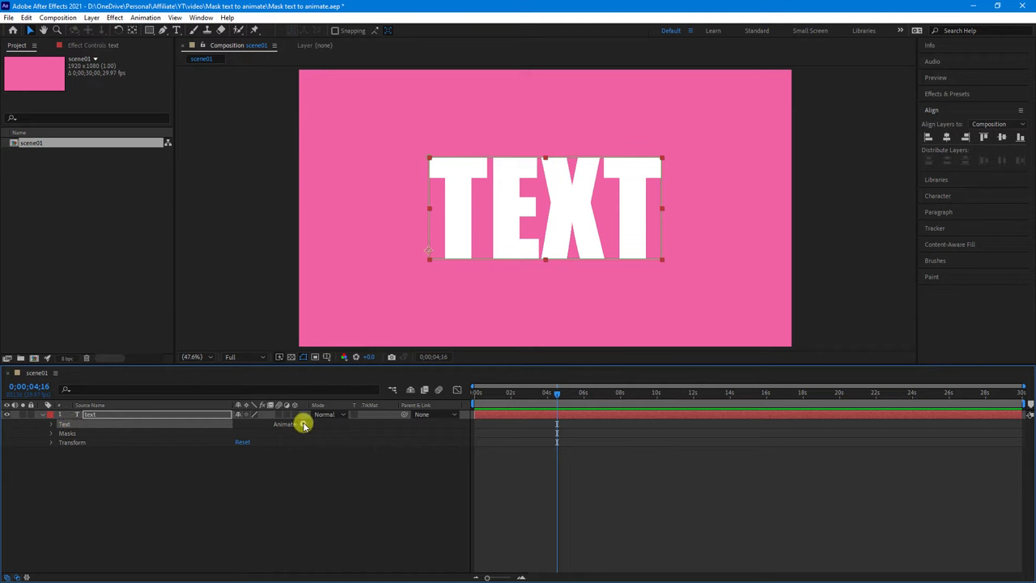
Add a Position text animator to the TEXT layer from the Animate list
{"action": "left_click", "coordinate": [285, 424]}
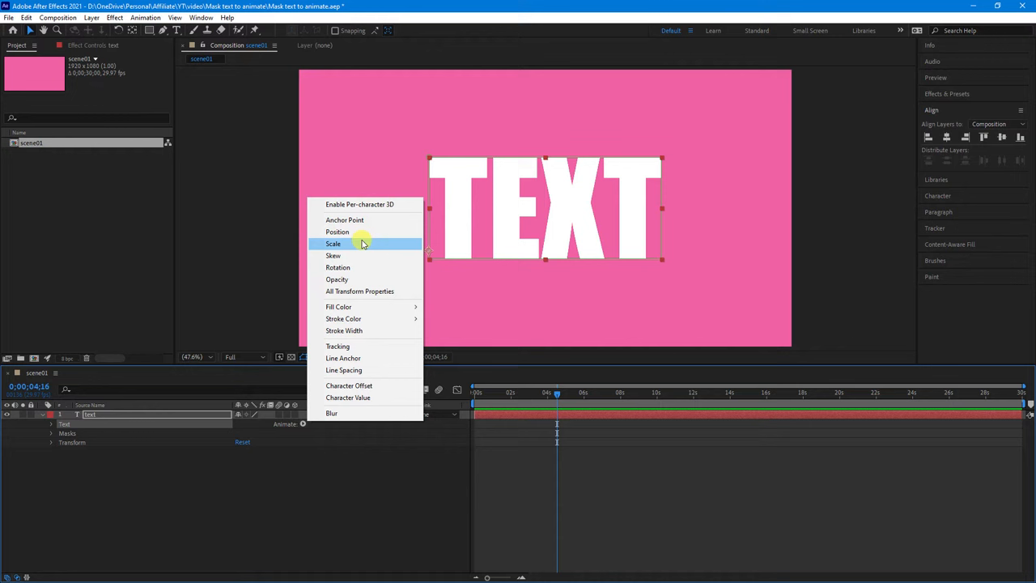
{"action": "mouse_move", "coordinate": [337, 233]}
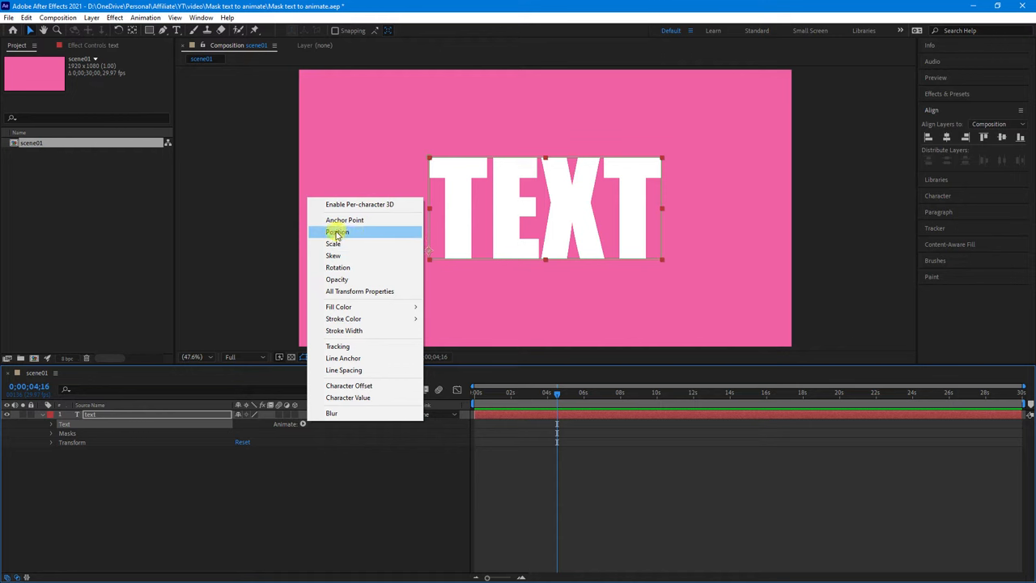
{"action": "left_click", "coordinate": [336, 233]}
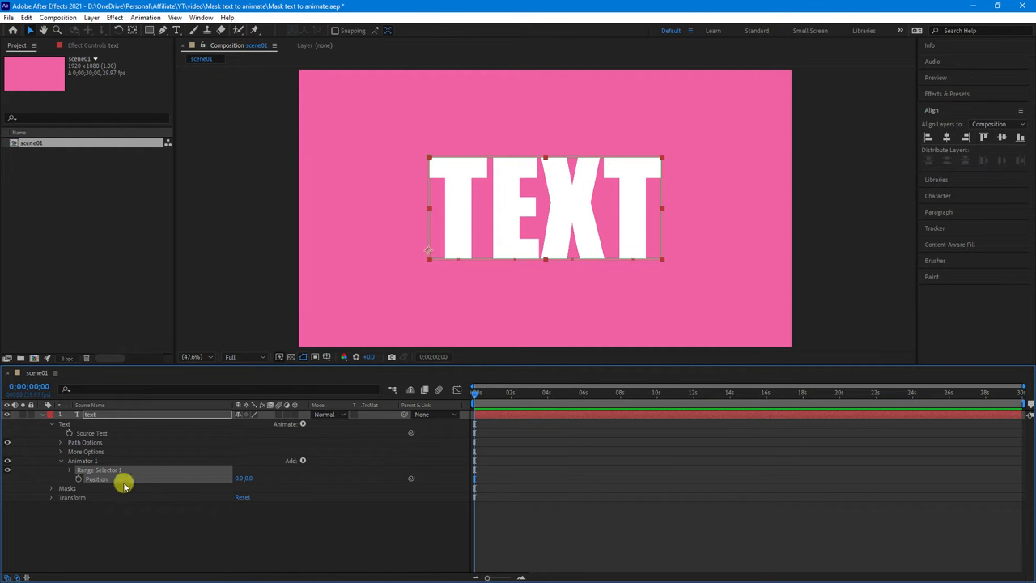
{"action": "mouse_move", "coordinate": [79, 480]}
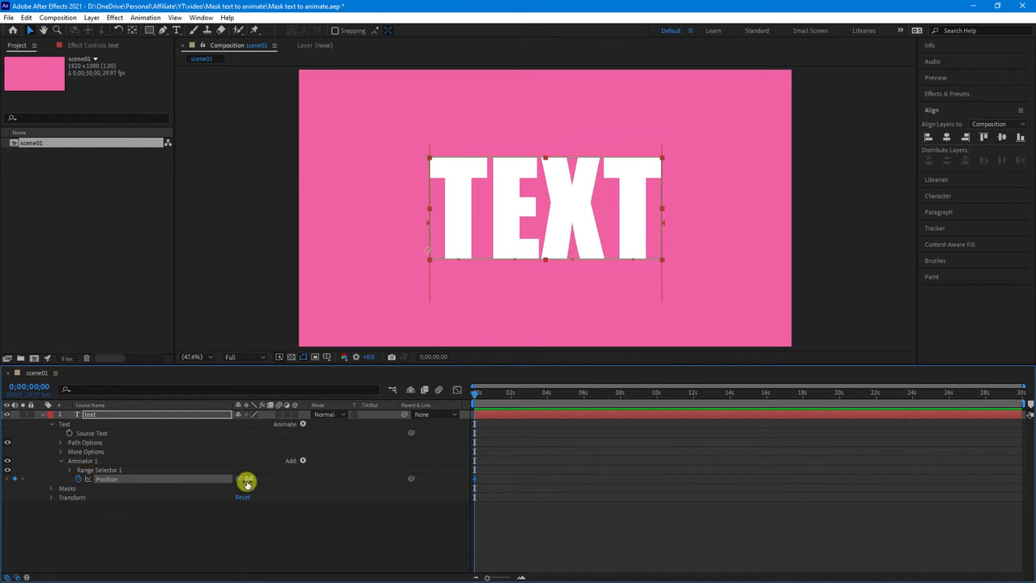
Scrub the Animator Position Y value so the letters drop below the mask edge
{"action": "left_click_drag", "start_coordinate": [246, 477], "coordinate": [405, 478]}
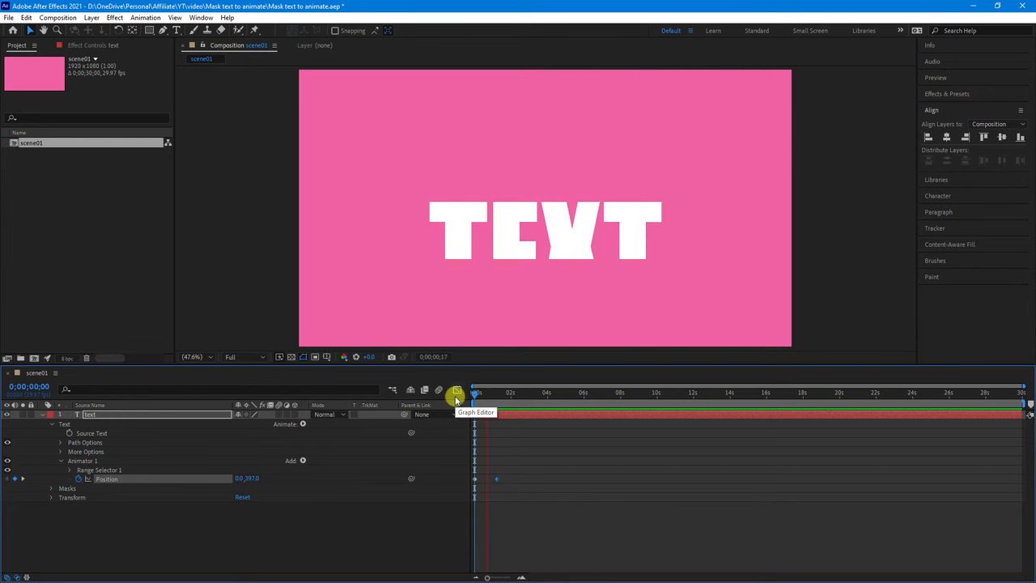
Later in time, scrub the Position Y value up so TEXT slides out of the mask
{"action": "left_click_drag", "start_coordinate": [476, 394], "coordinate": [505, 393]}
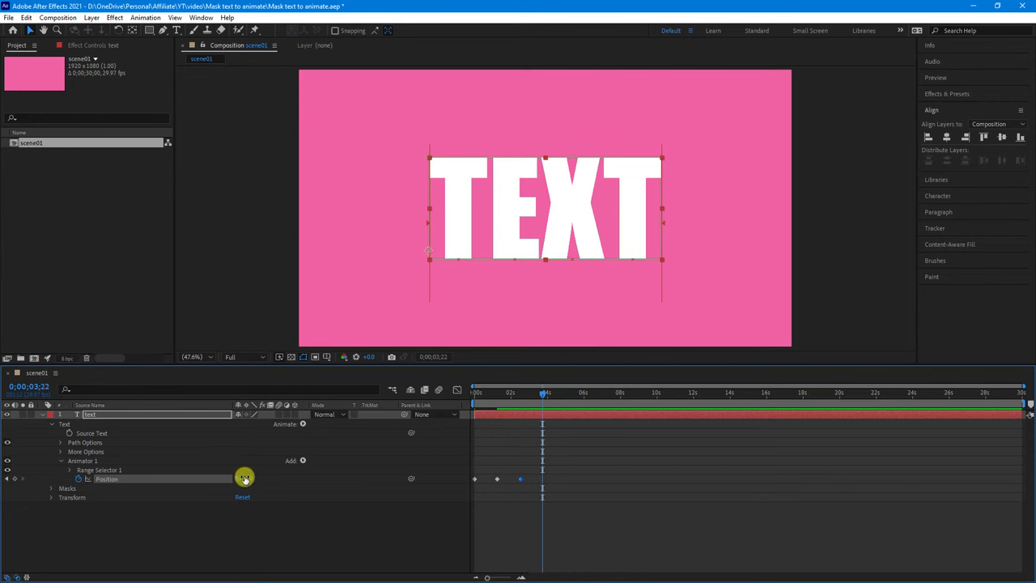
{"action": "left_click_drag", "start_coordinate": [246, 478], "coordinate": [65, 485]}
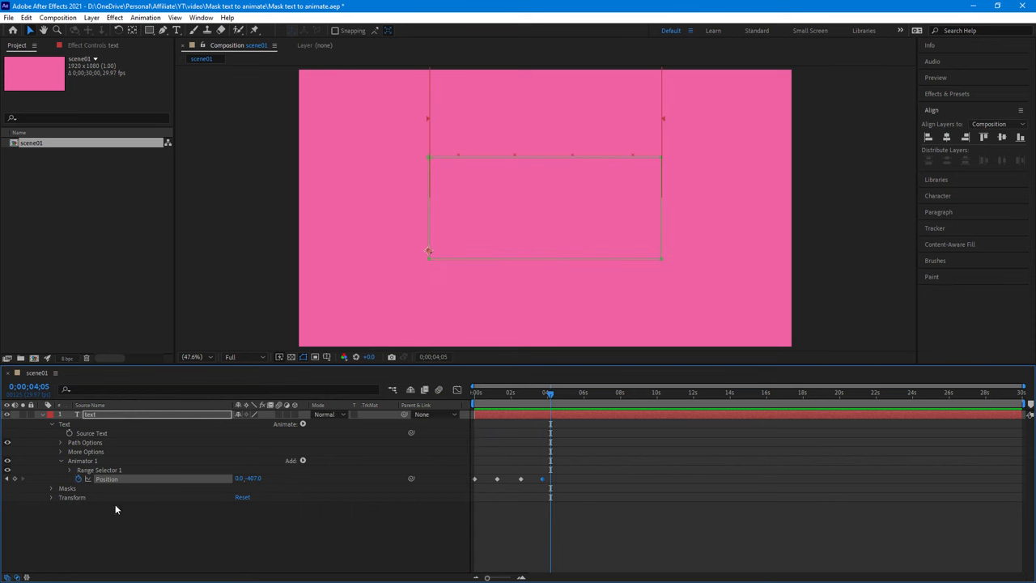
{"action": "mouse_move", "coordinate": [115, 483]}
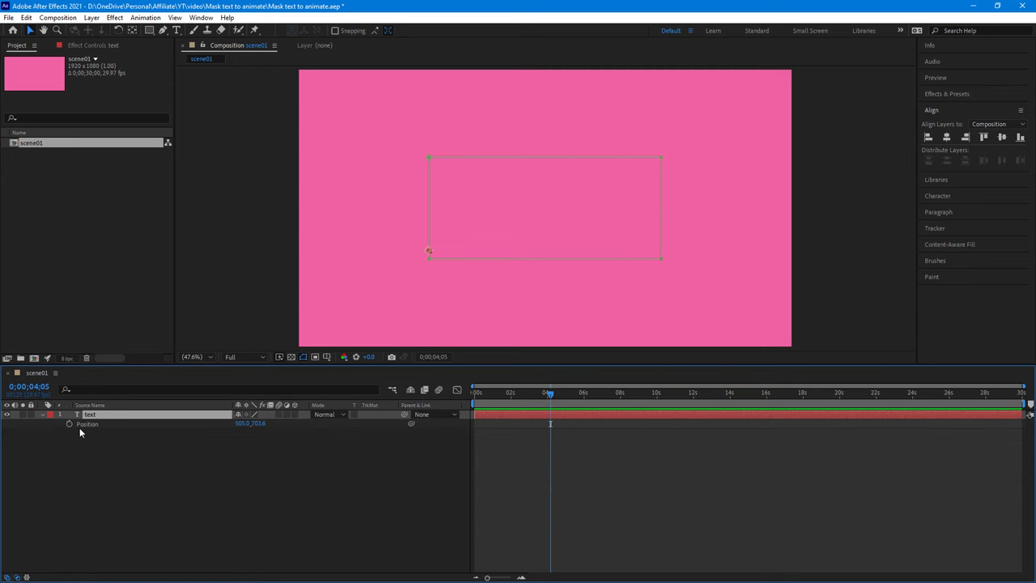
{"action": "mouse_move", "coordinate": [110, 463]}
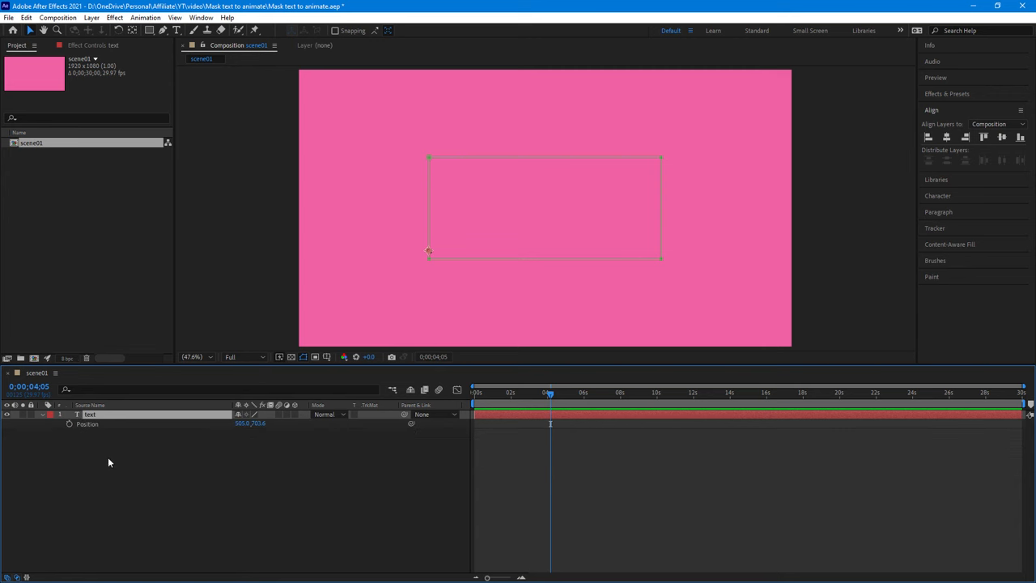